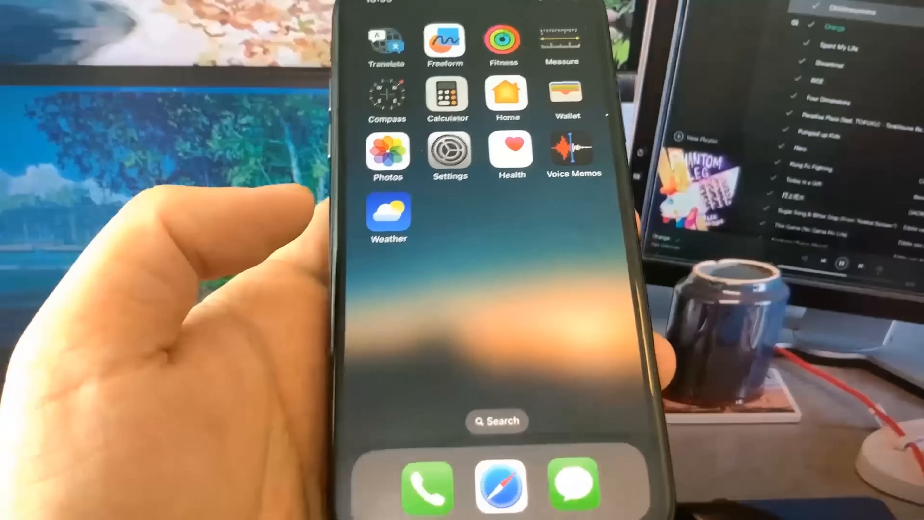
Step: Leave Settings, open Safari and search 'jail' to reach the iosjailbreak.pro iOS 16 page
click(451, 155)
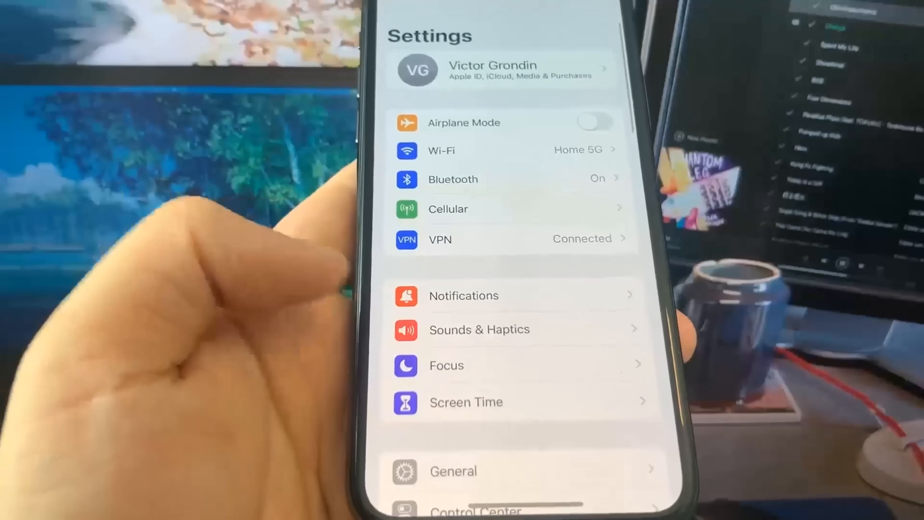
click(452, 471)
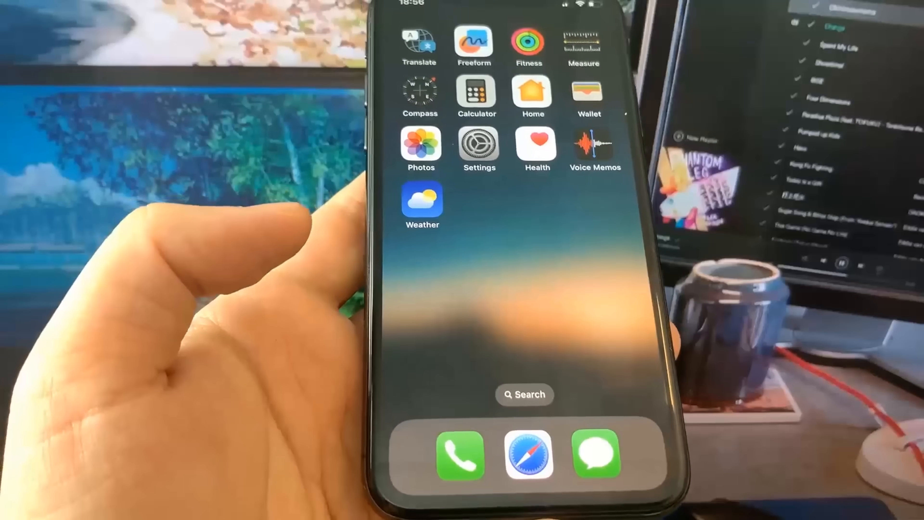
click(528, 455)
text(ios)
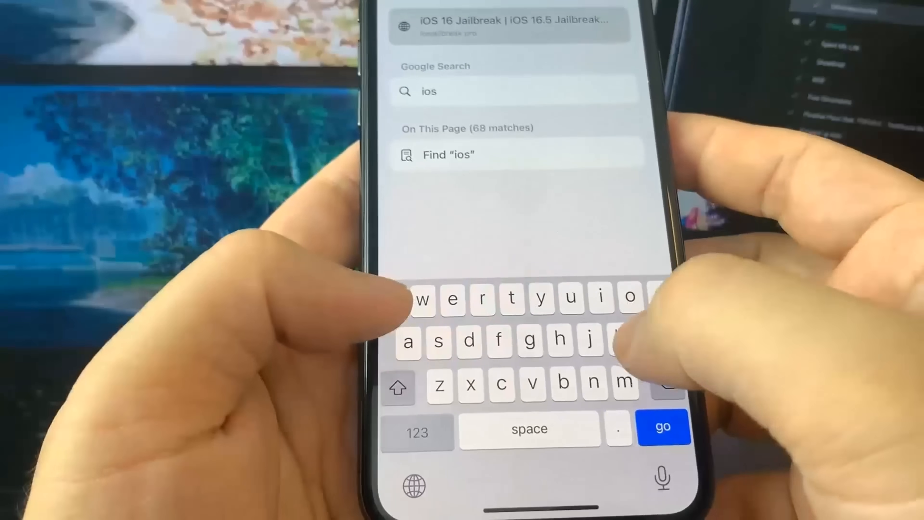
text(jailbreak.pro)
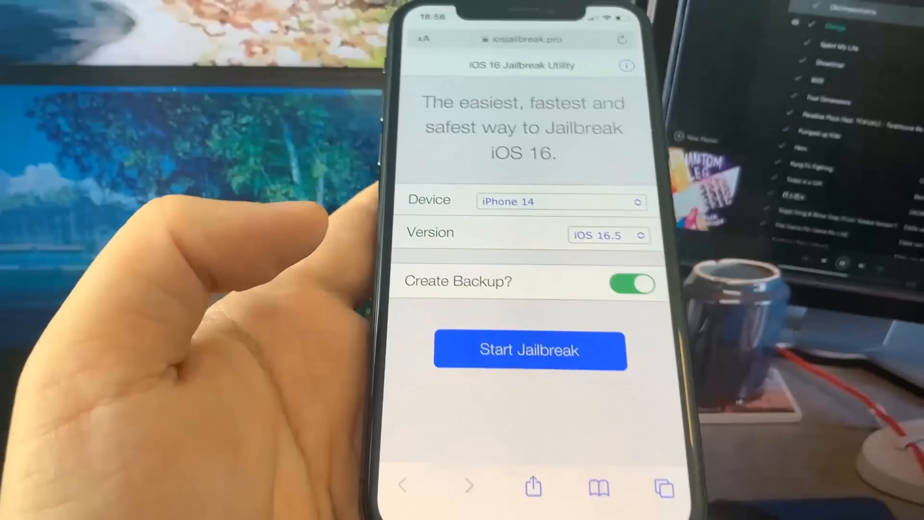
Step: Choose iPhone X as the device and keep iOS 16.5 as the version
click(560, 201)
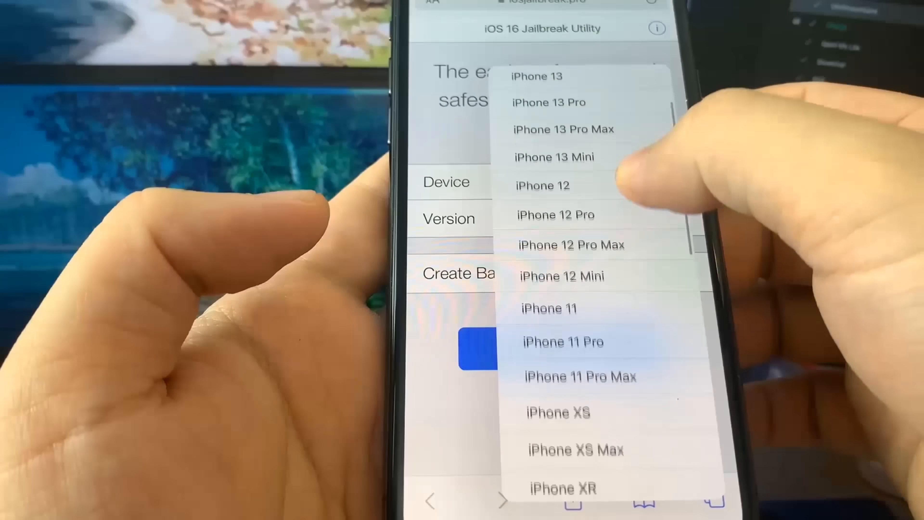
click(584, 184)
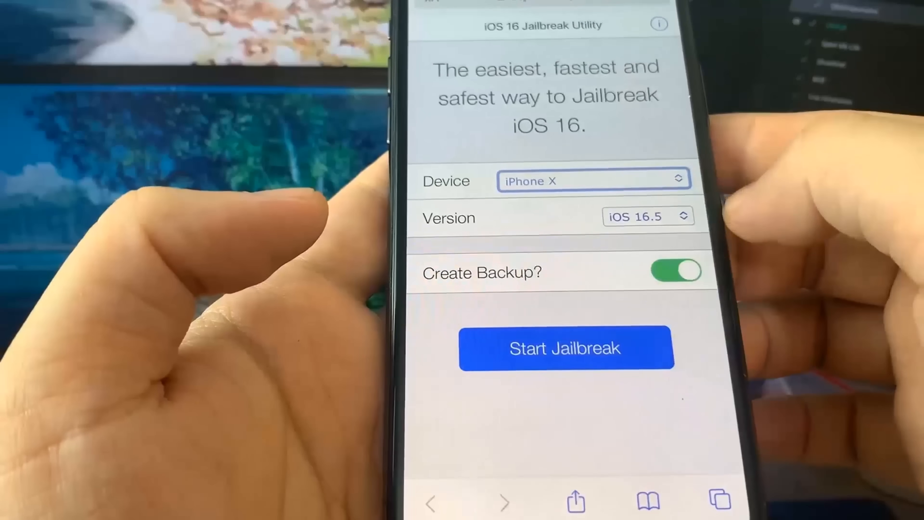
click(646, 216)
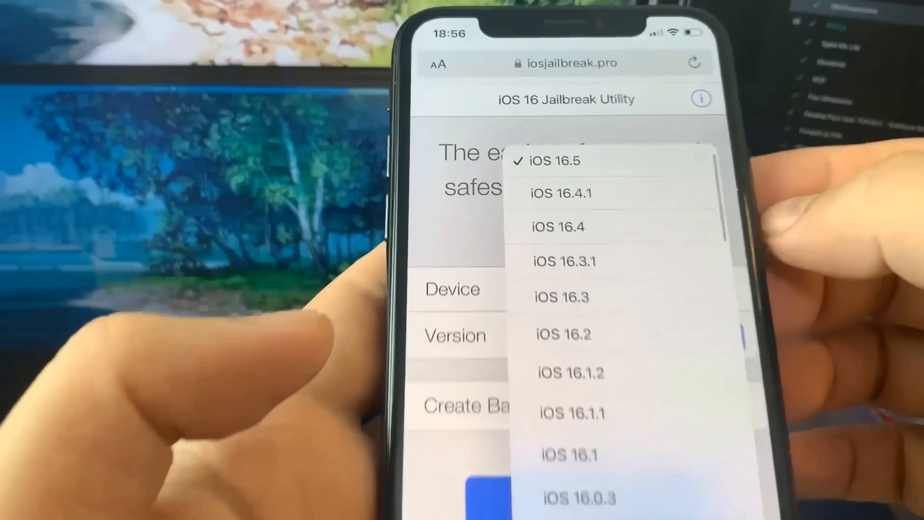
click(554, 161)
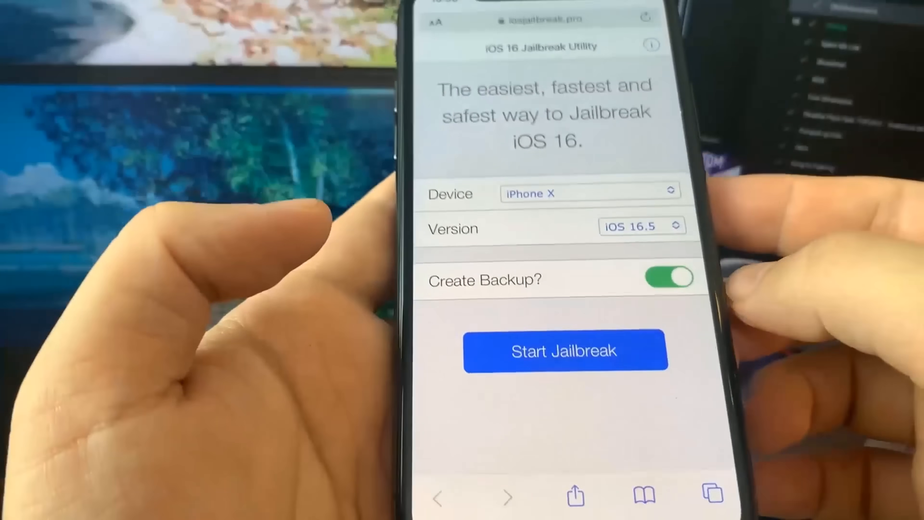
Step: Toggle Create Backup off and back on, then start the jailbreak
click(670, 277)
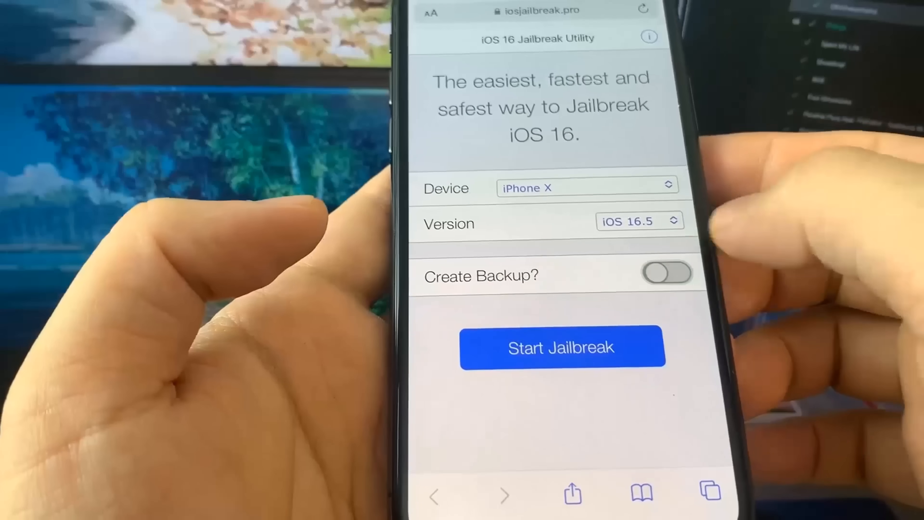
click(667, 274)
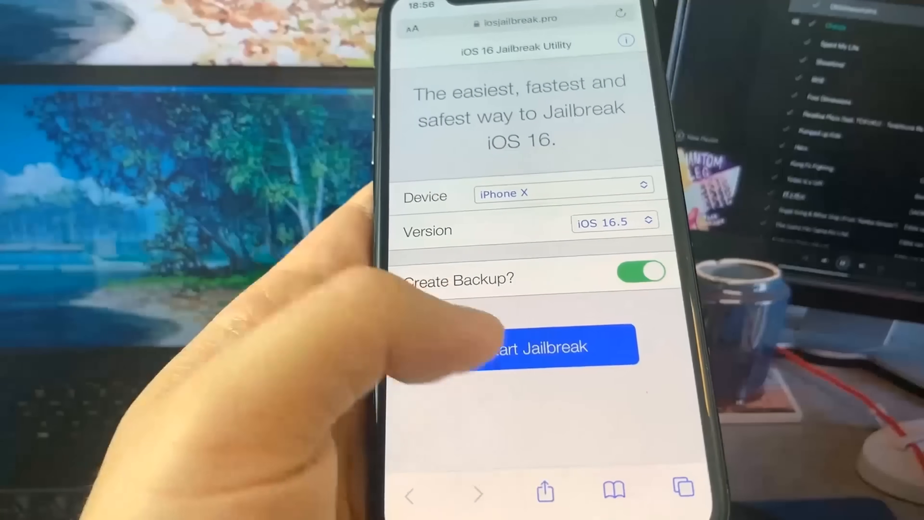
click(515, 345)
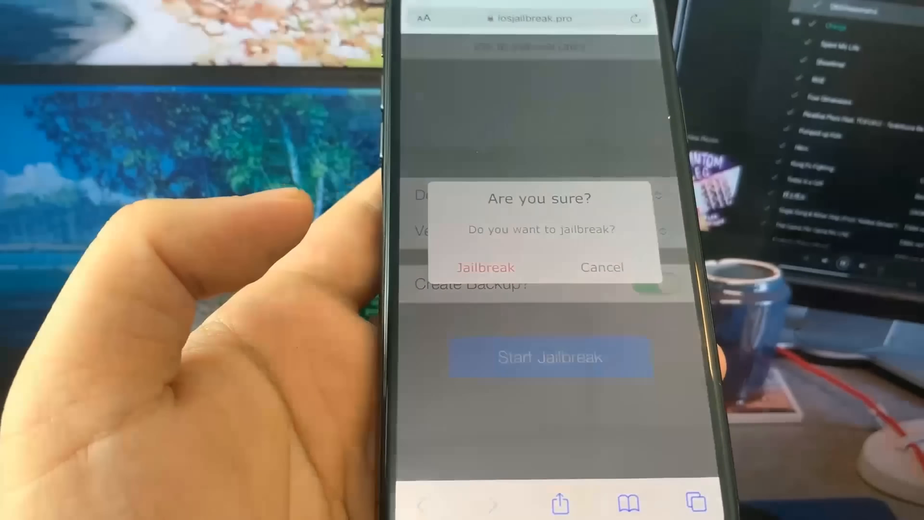
Step: Confirm the jailbreak in the Are you sure? alert, leading to the installchecker.com page
click(486, 267)
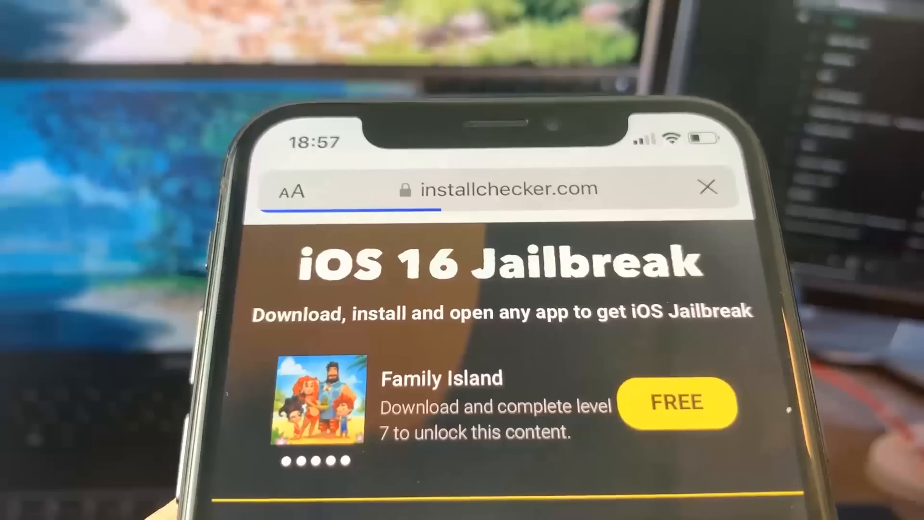
Step: Scroll the offer steps for Invoice Maker and follow the Search App Store link
scroll(down, 3)
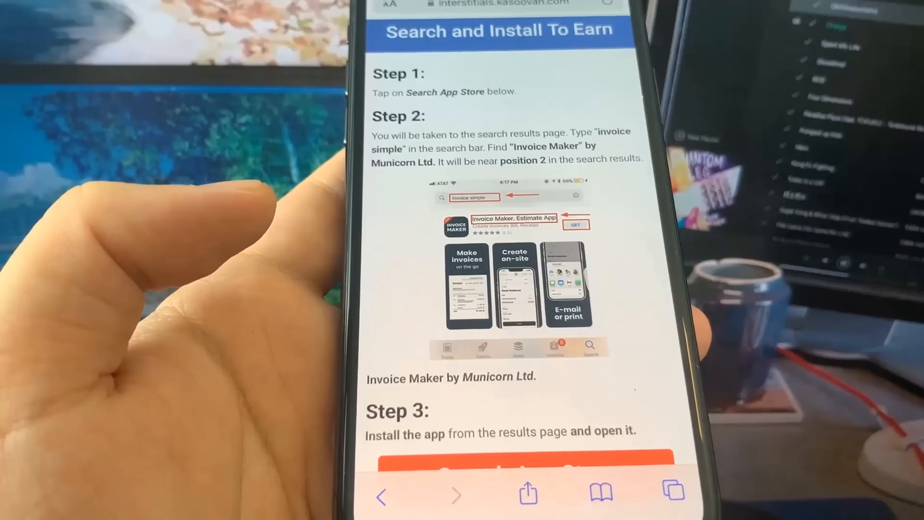
scroll(down, 3)
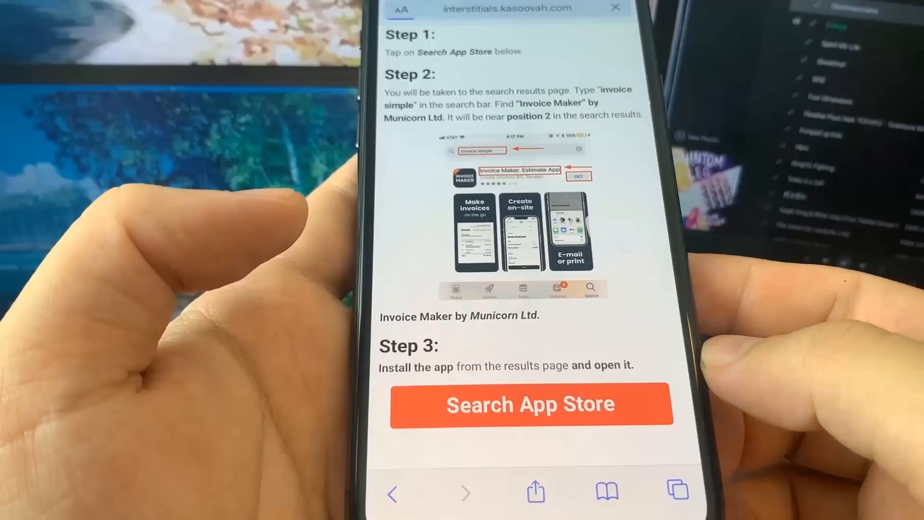
click(530, 405)
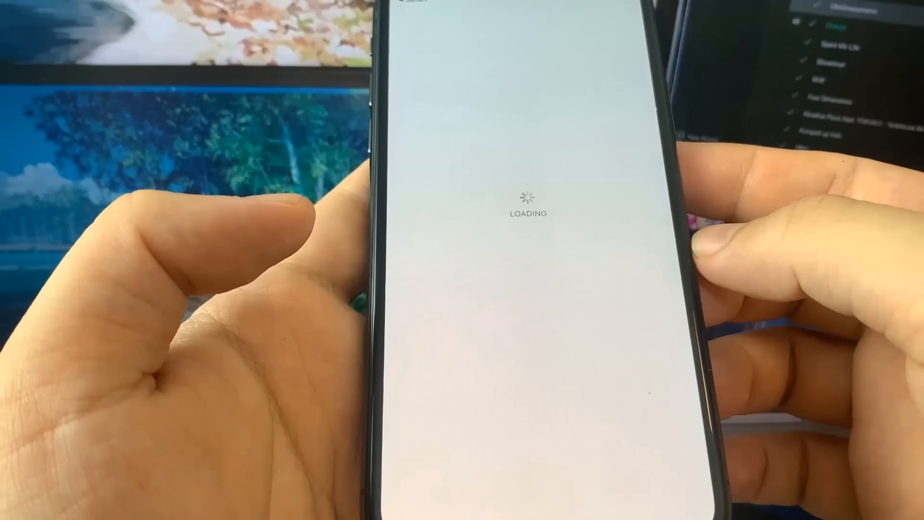
Step: Search the App Store for 'invoice simple', scroll to Invoice Maker, then open Cydia
click(526, 50)
text(invoice simple)
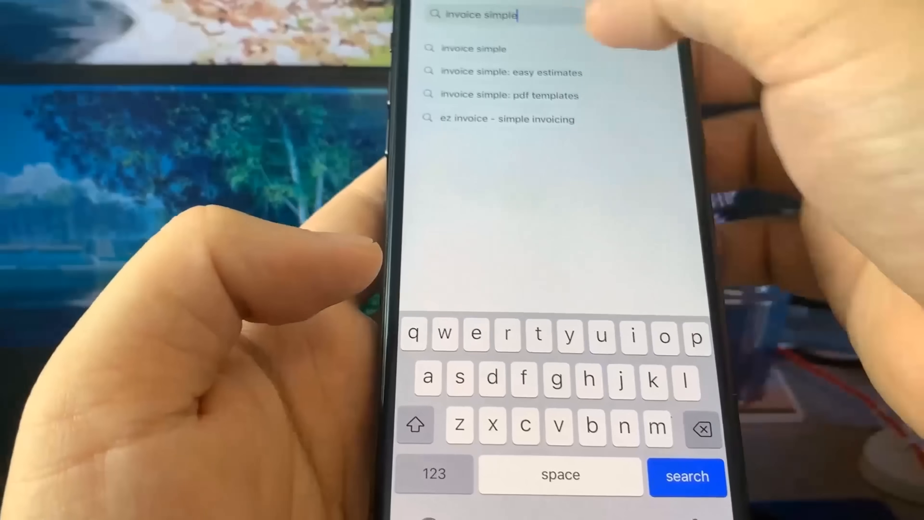
click(687, 475)
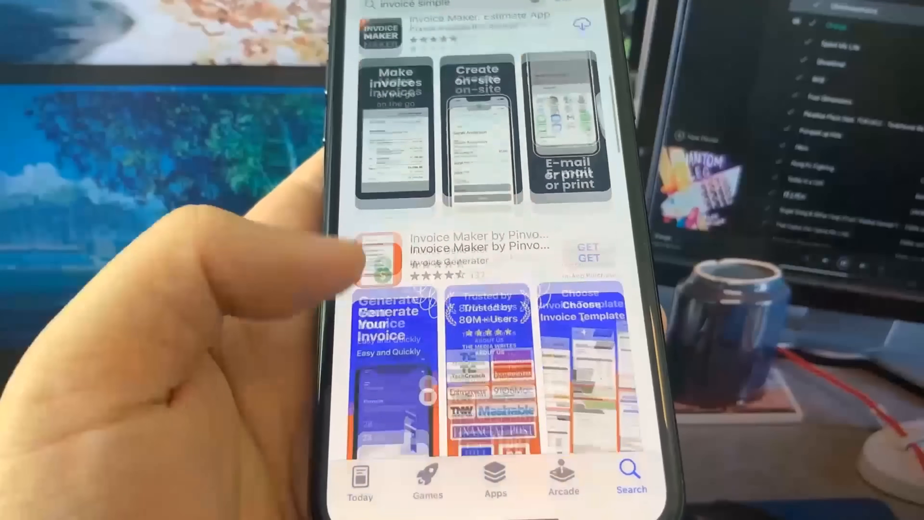
scroll(down, 3)
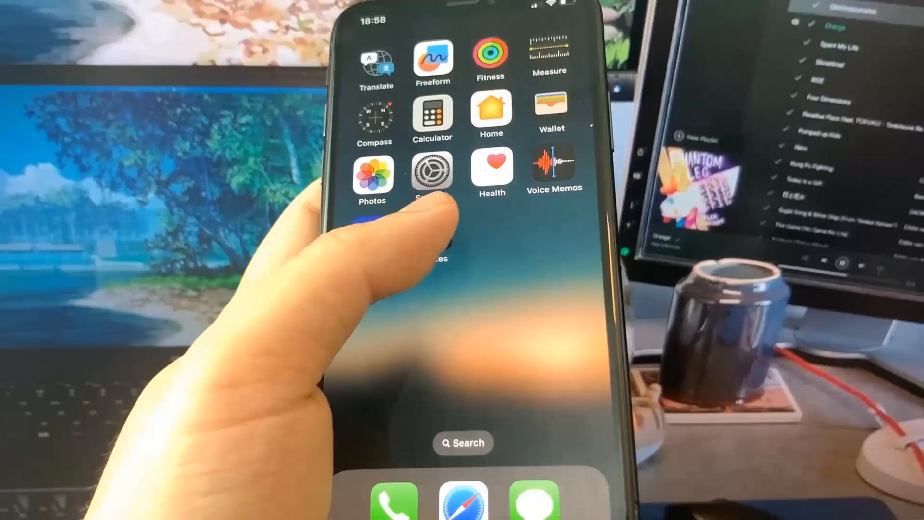
click(432, 172)
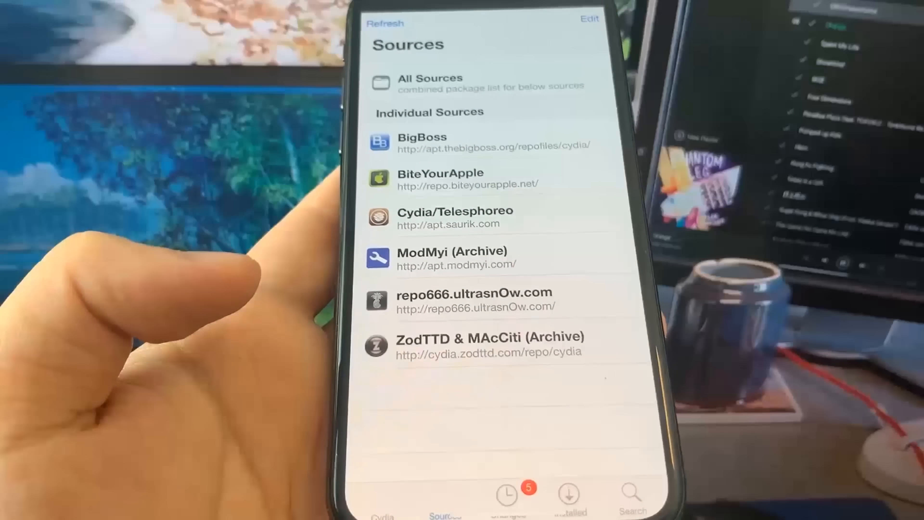
Step: Switch Cydia from the Sources list to the Changes list of recent packages
click(517, 495)
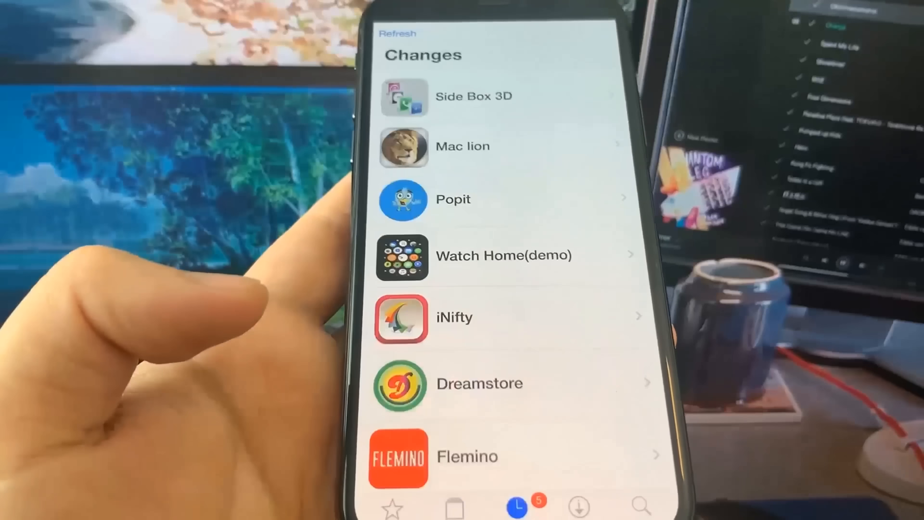